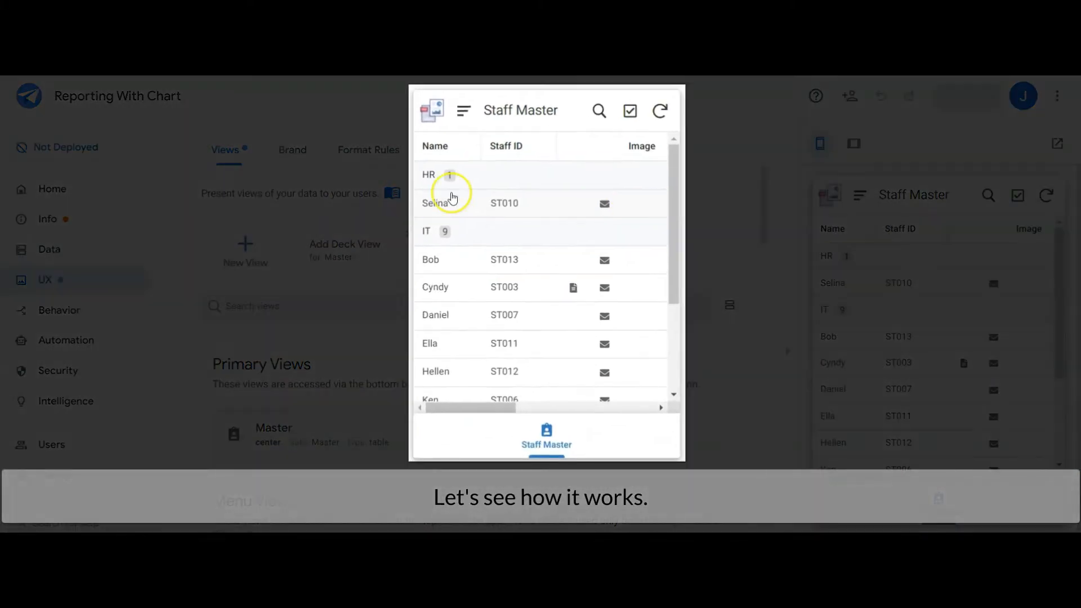
In the preview, set Selina's Department to IT through the input form and save.
left_click(446, 203)
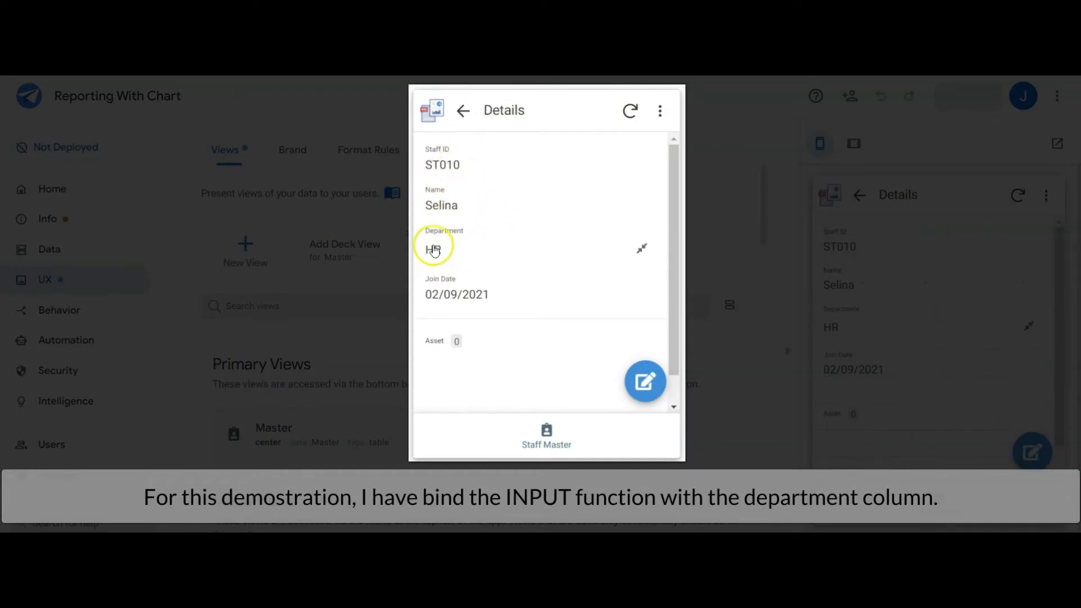
left_click(433, 248)
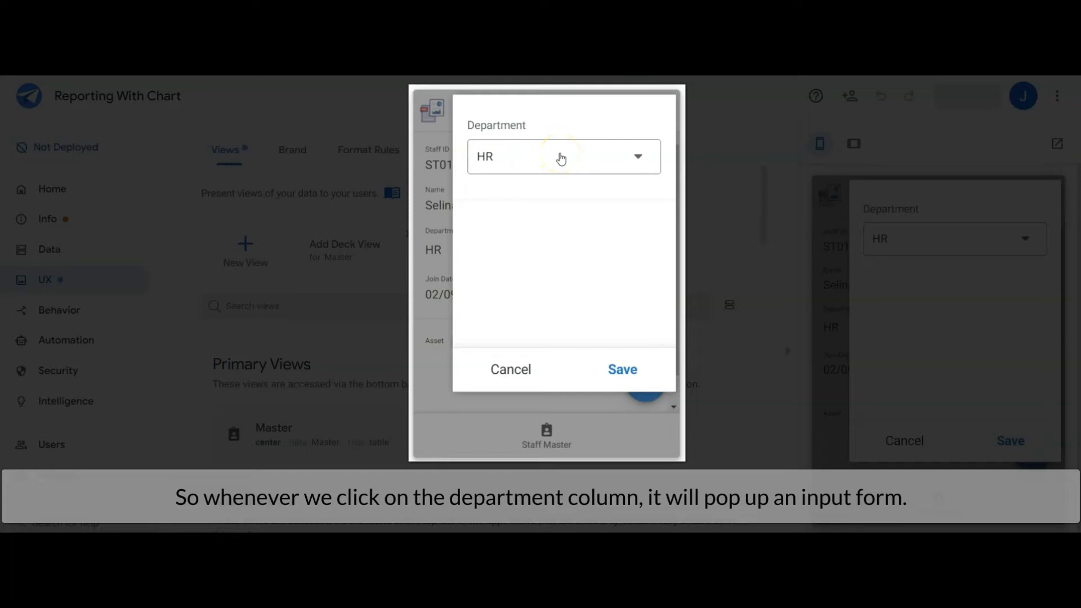
left_click(561, 157)
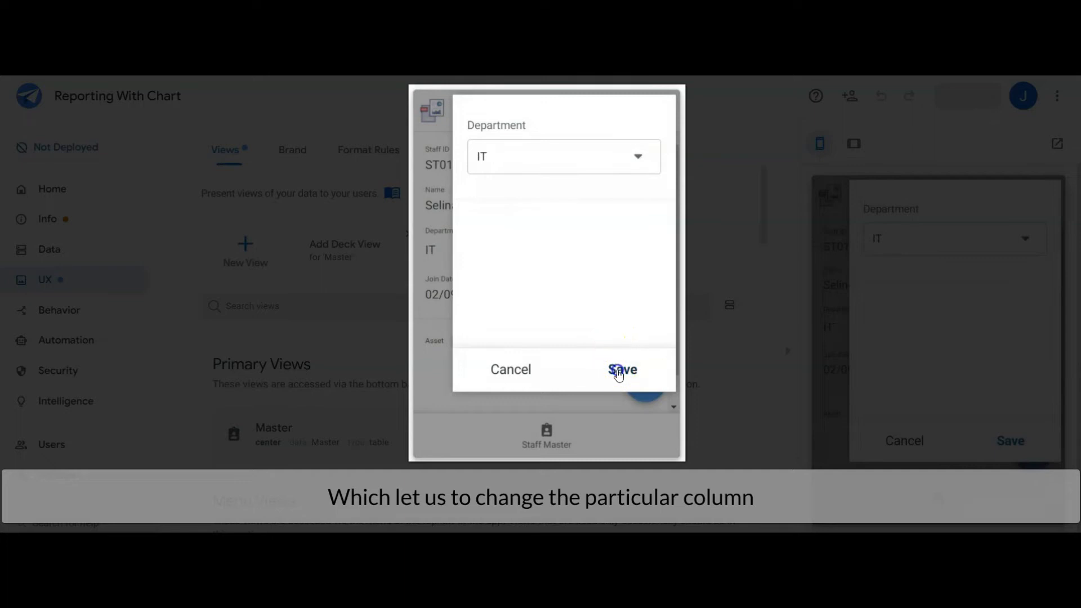
left_click(622, 369)
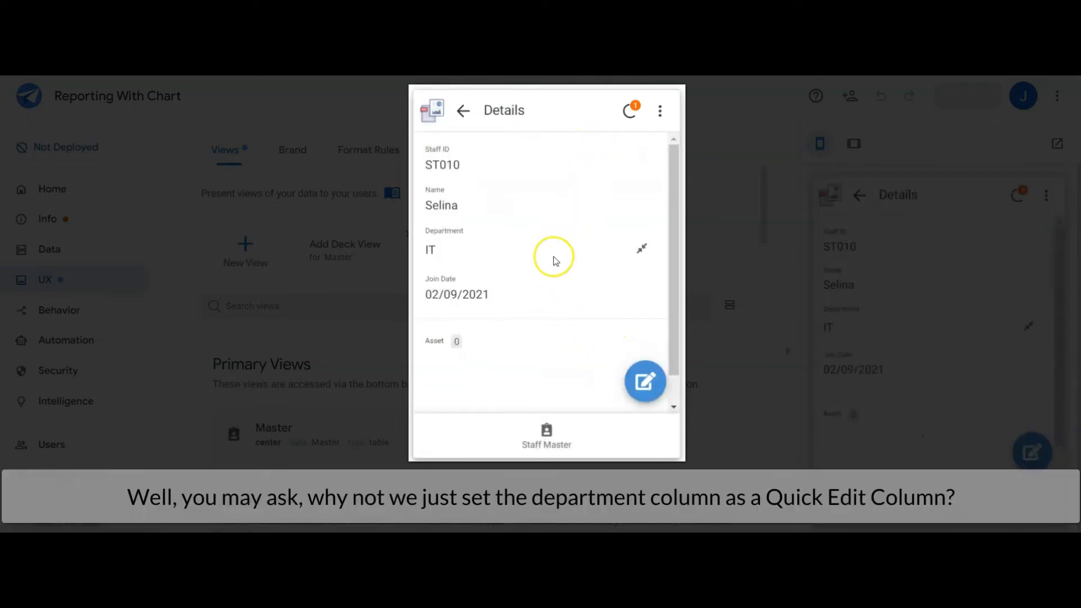
mouse_move(480, 266)
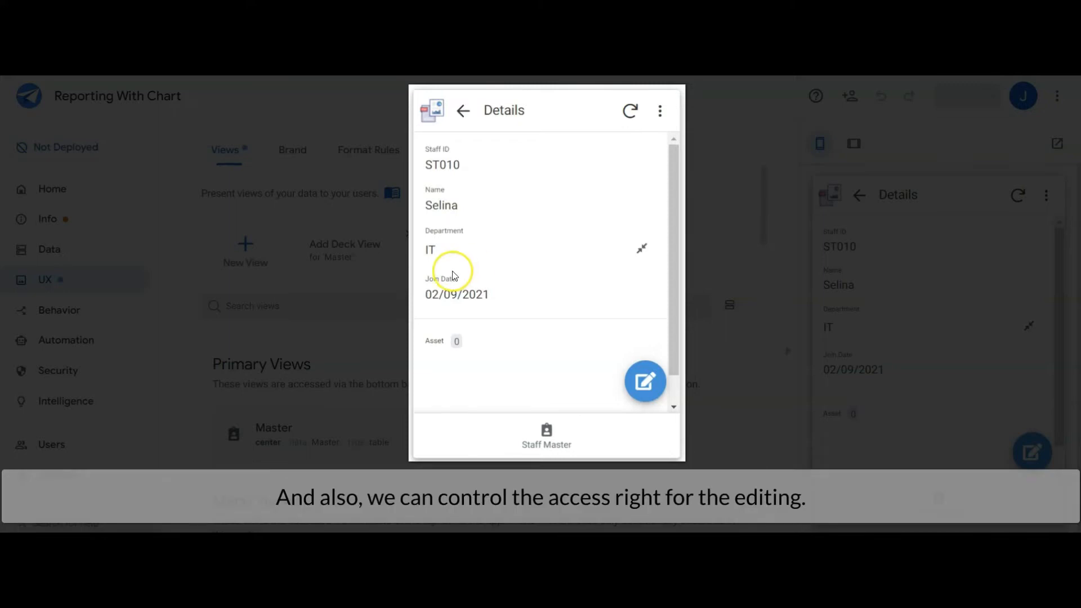
mouse_move(461, 265)
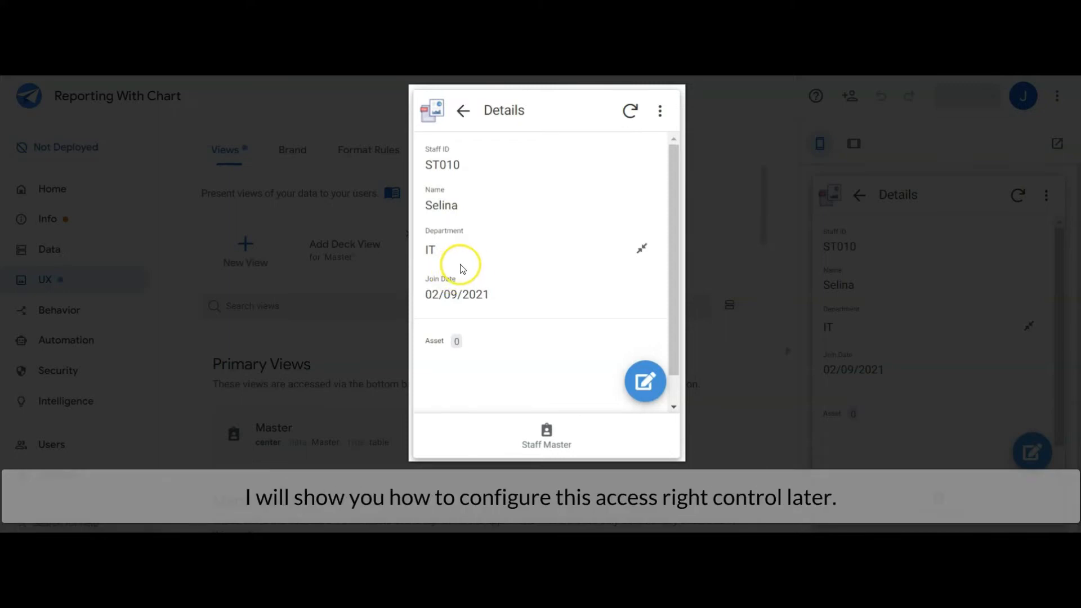
mouse_move(645, 250)
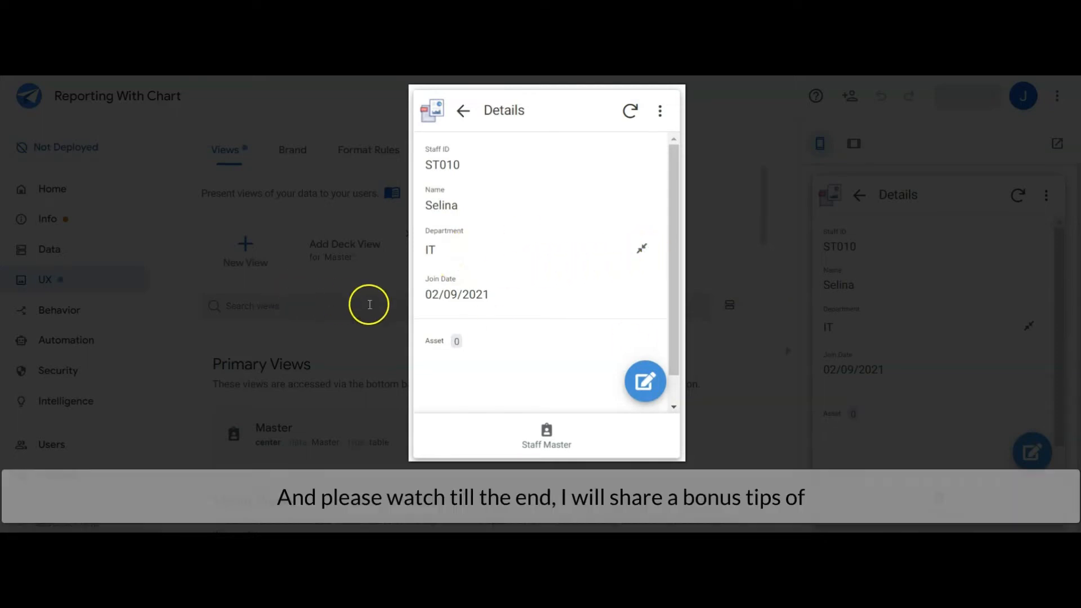
mouse_move(240, 294)
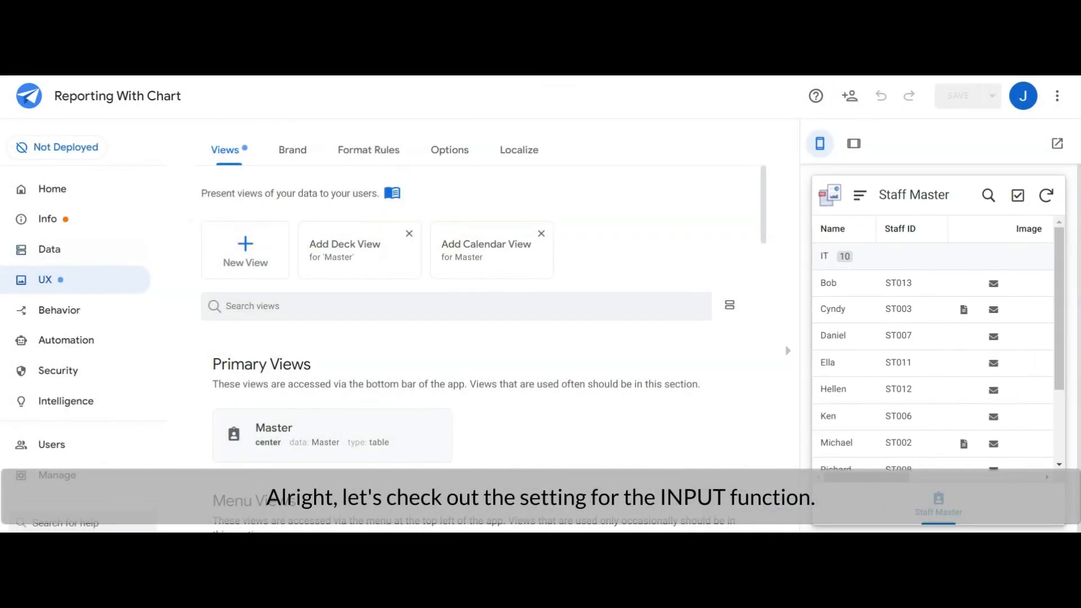
Create a new action named CHANGE DEPARTMENT on Master that sets the Department column.
left_click(59, 311)
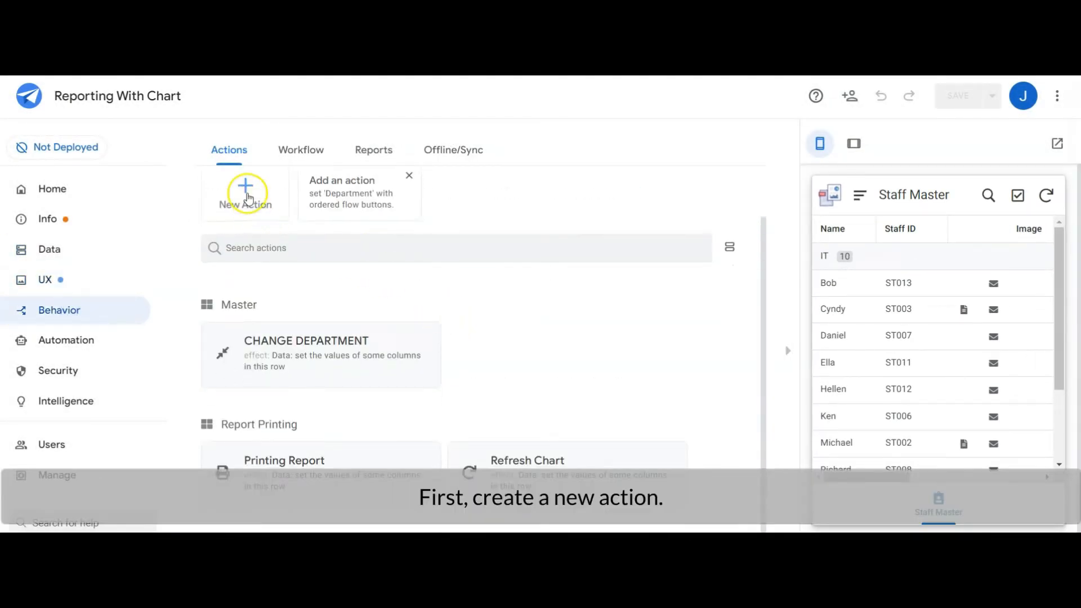
left_click(320, 354)
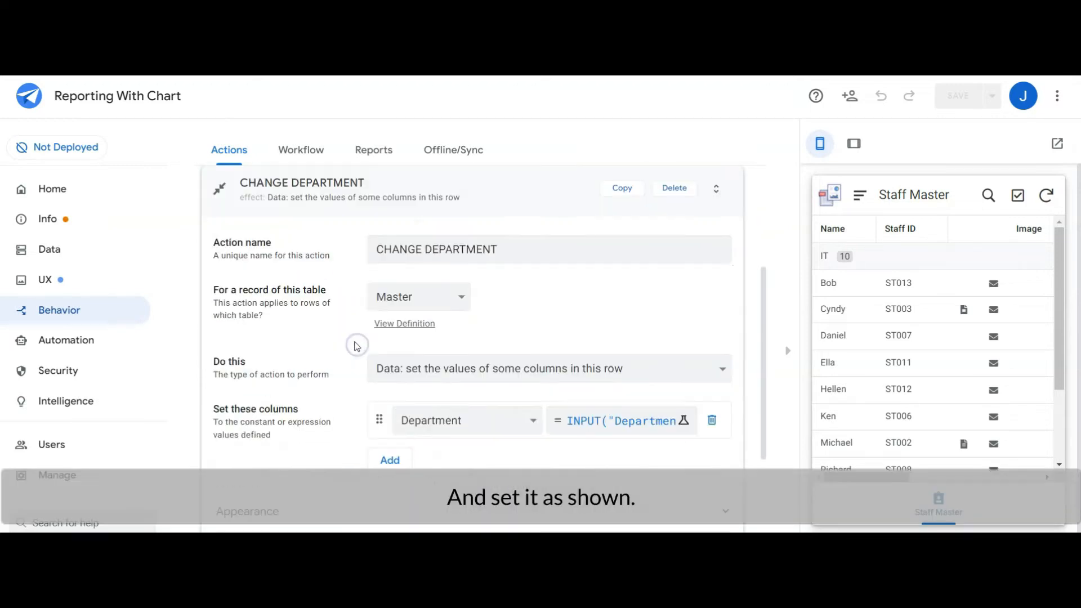
left_click(461, 249)
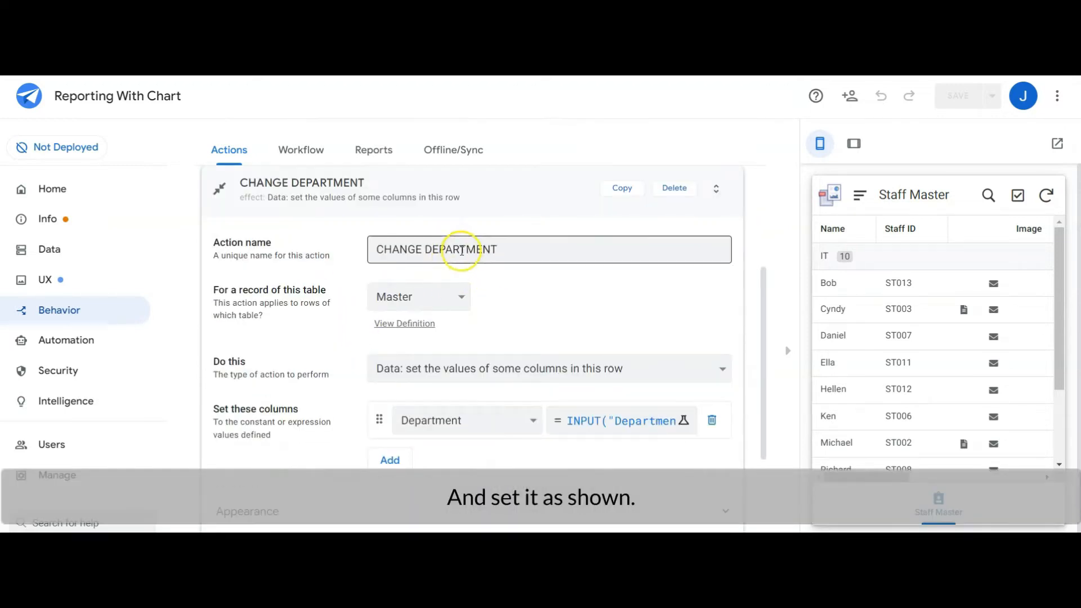
mouse_move(467, 308)
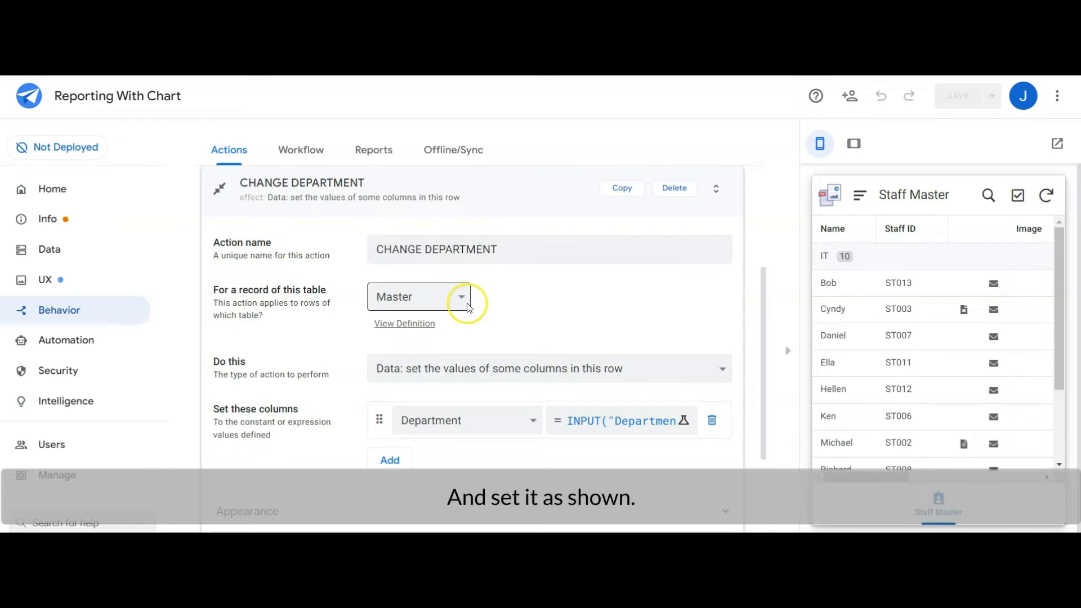
mouse_move(573, 327)
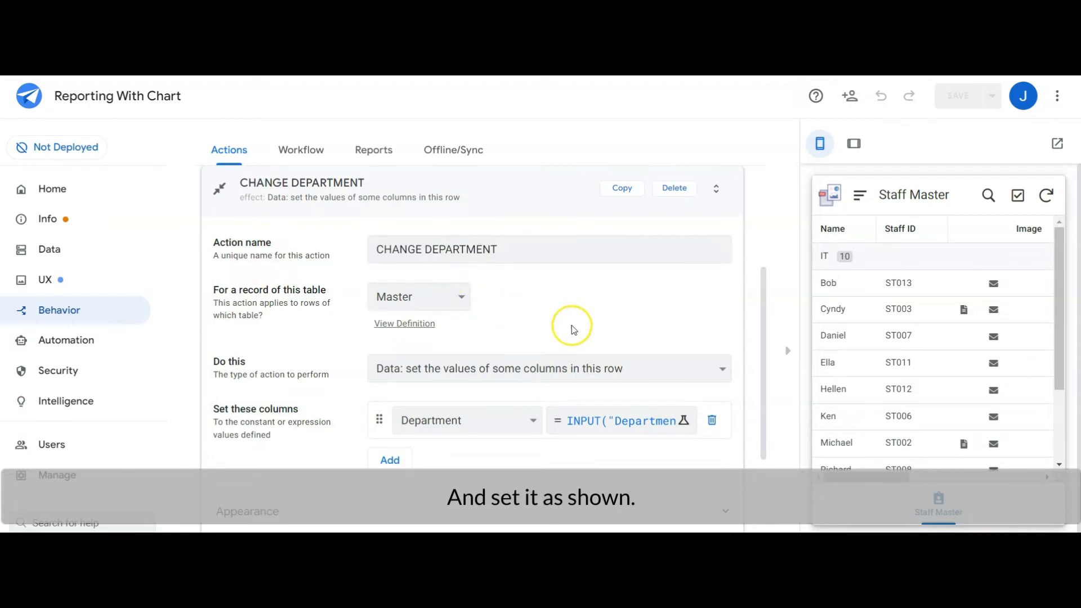
mouse_move(586, 356)
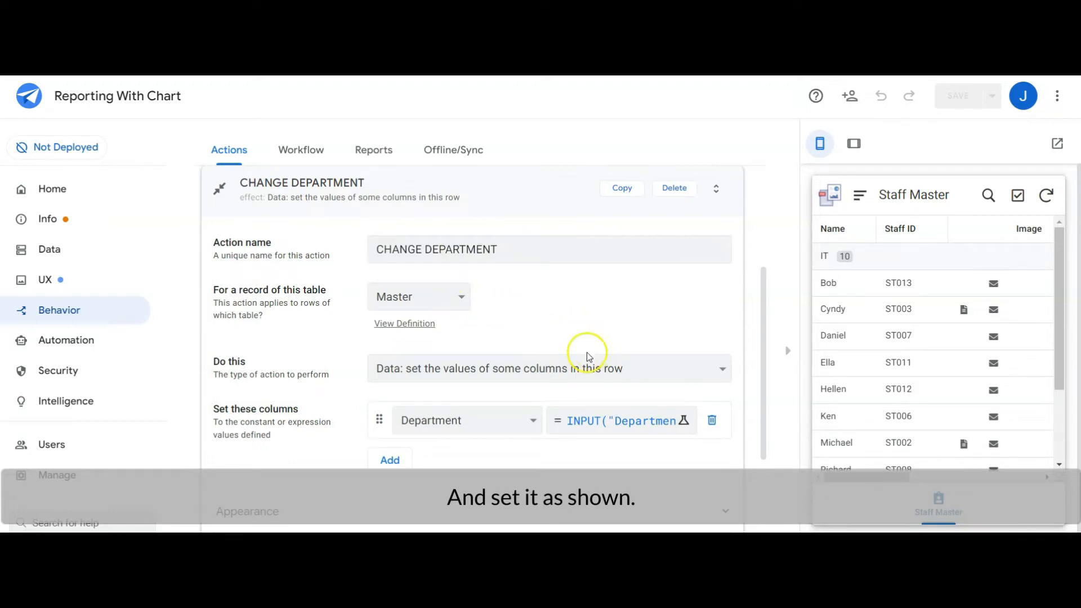
left_click(467, 420)
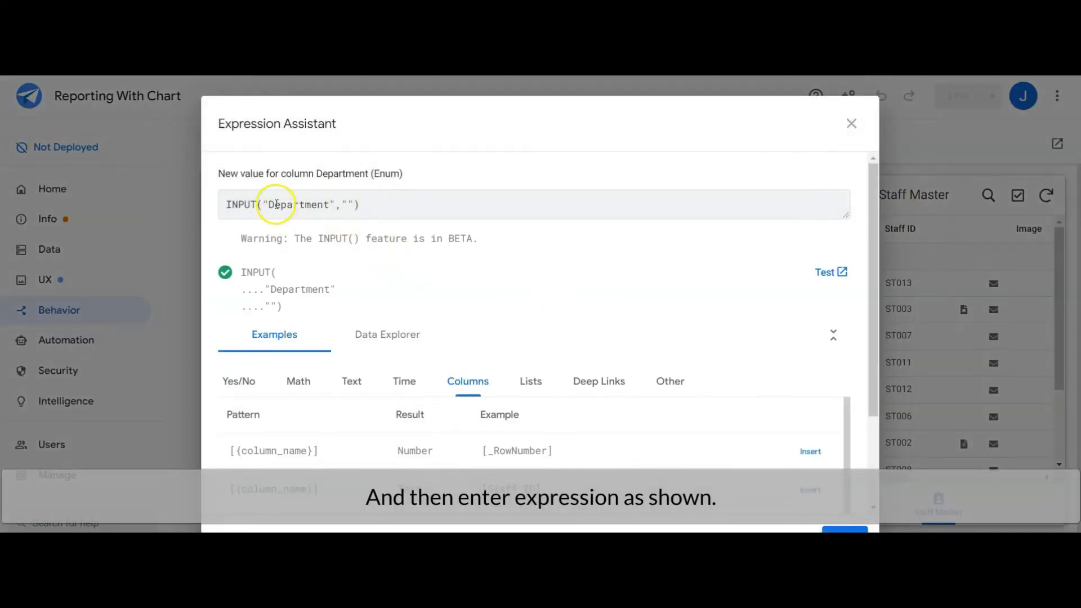
Set Department's value expression to INPUT("Department","").
double_click(298, 204)
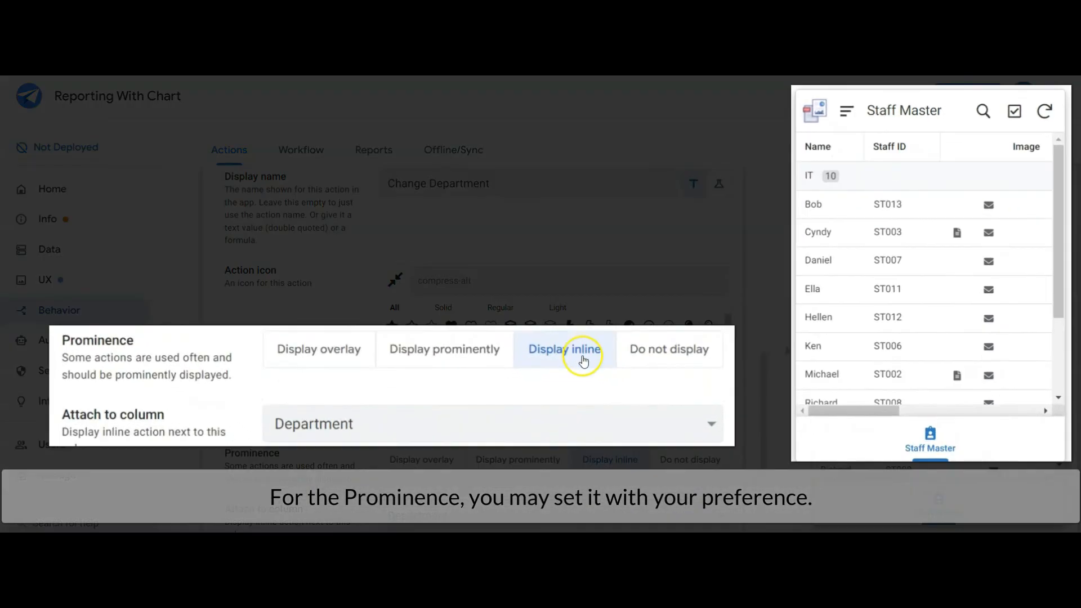
mouse_move(602, 378)
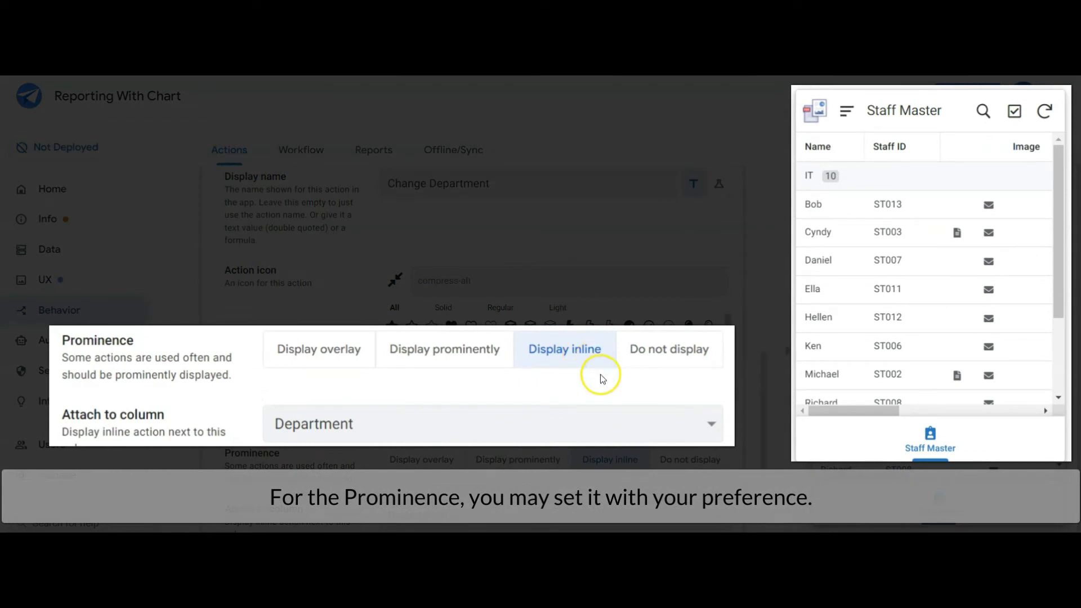
mouse_move(544, 351)
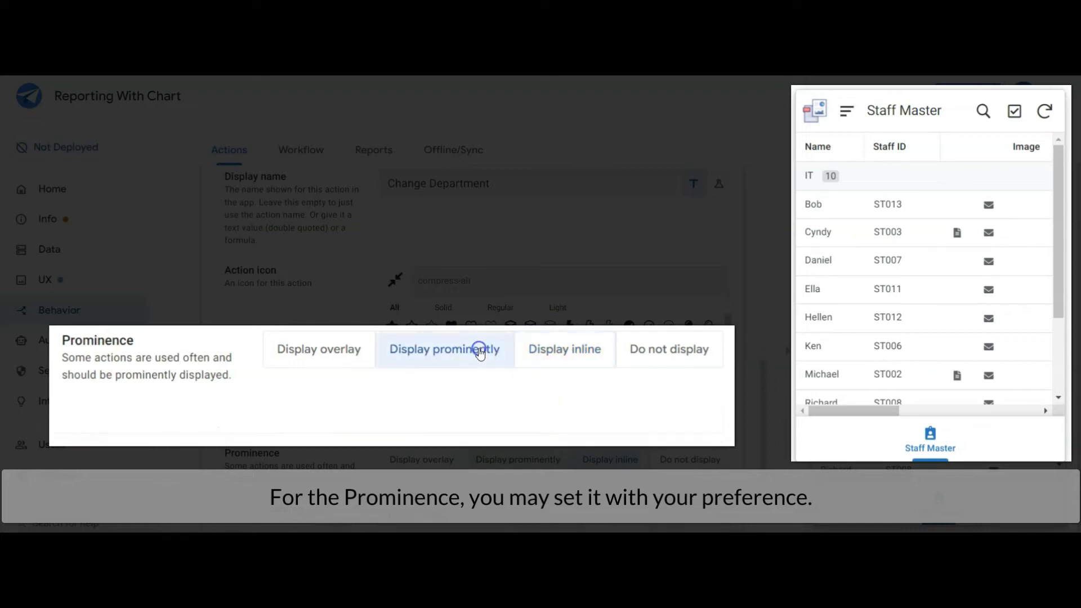
Display the action inline attached to the Department column and save the app.
left_click(843, 214)
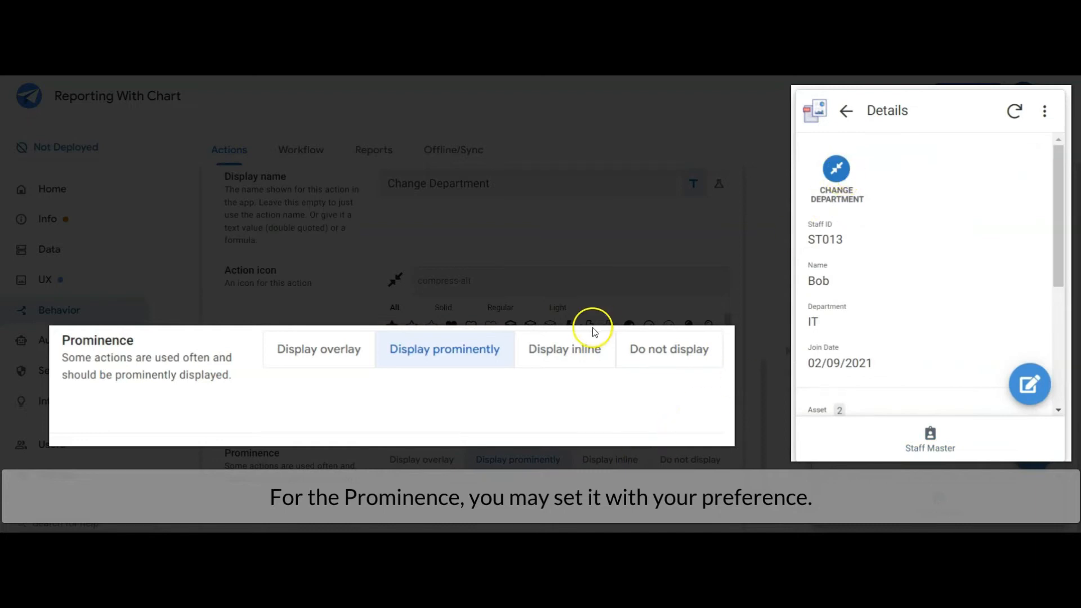
left_click(564, 349)
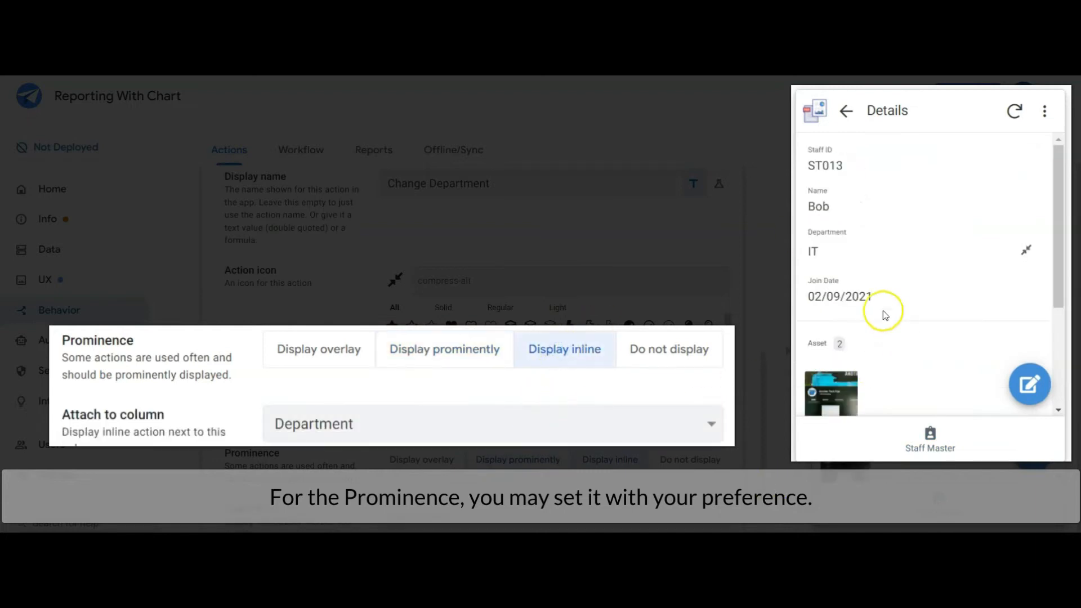
mouse_move(854, 377)
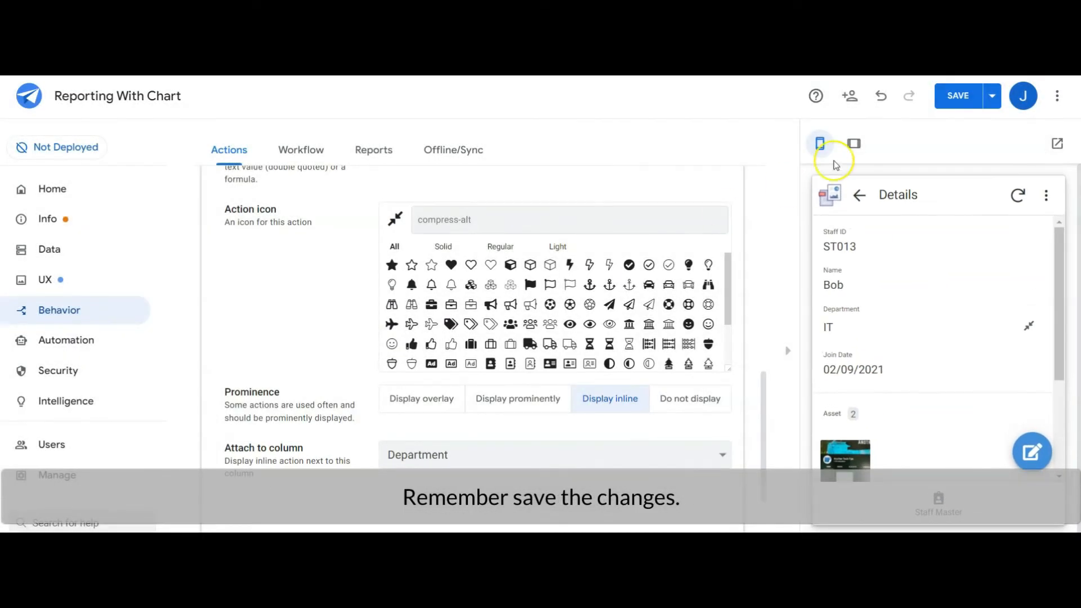
left_click(991, 95)
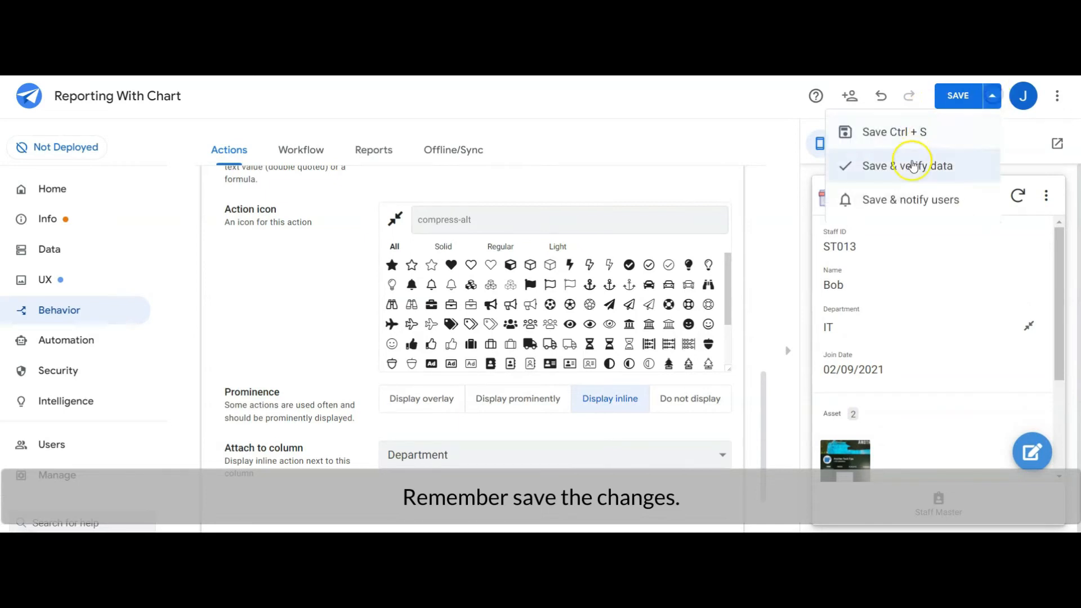
left_click(903, 165)
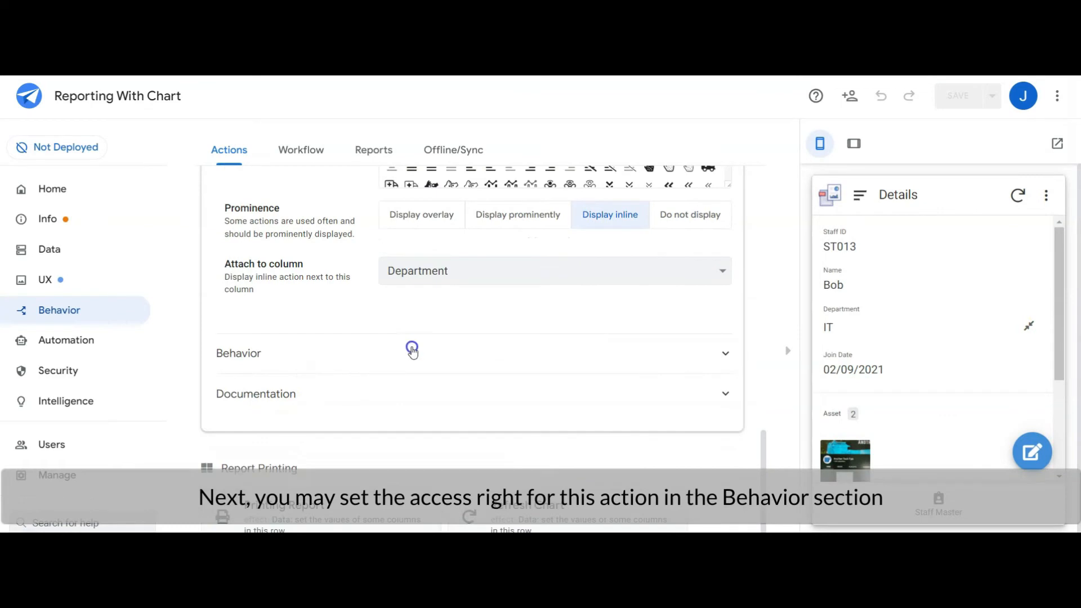
Set the action's Only-if condition to USEREMAIL()="another.t....com".
left_click(412, 352)
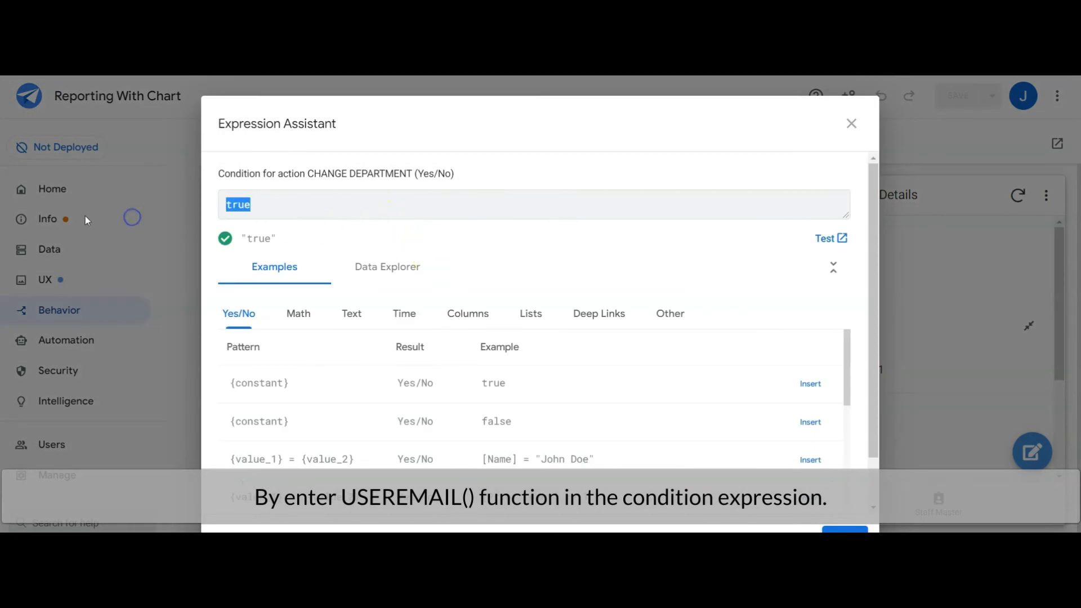
type("USEREMAIL")
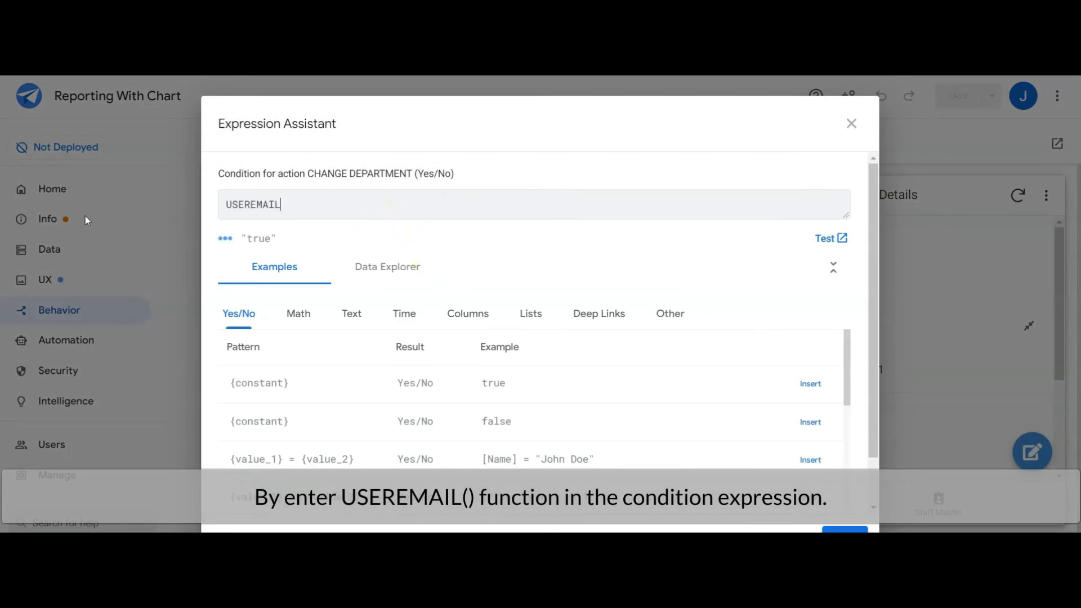
type("()=")
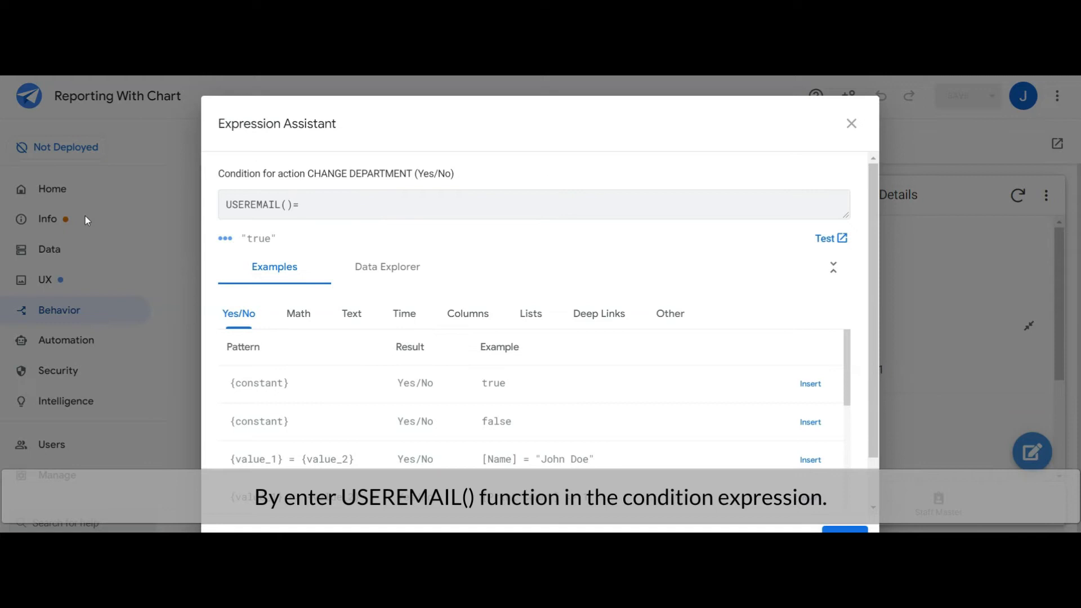
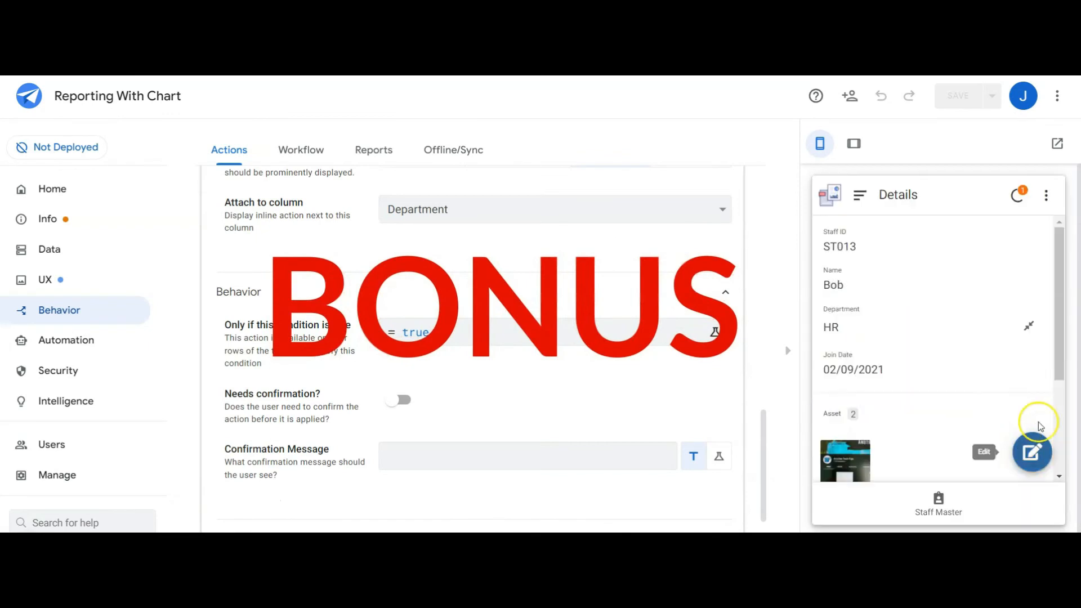
Show the Columns list, try changing Bob's department (save fails twice), then edit his full record.
left_click(50, 249)
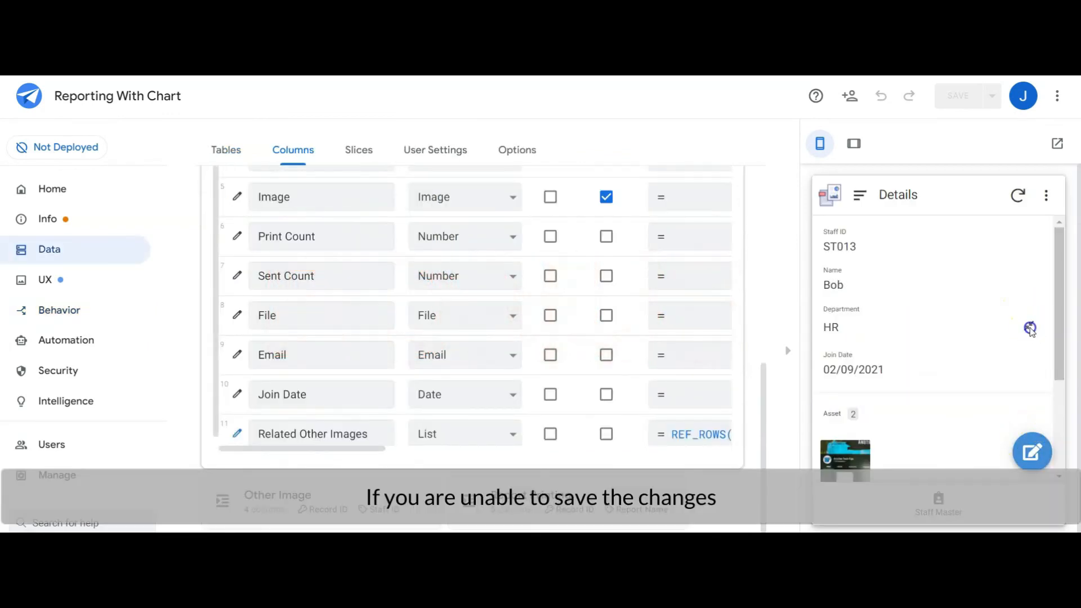
left_click(1027, 327)
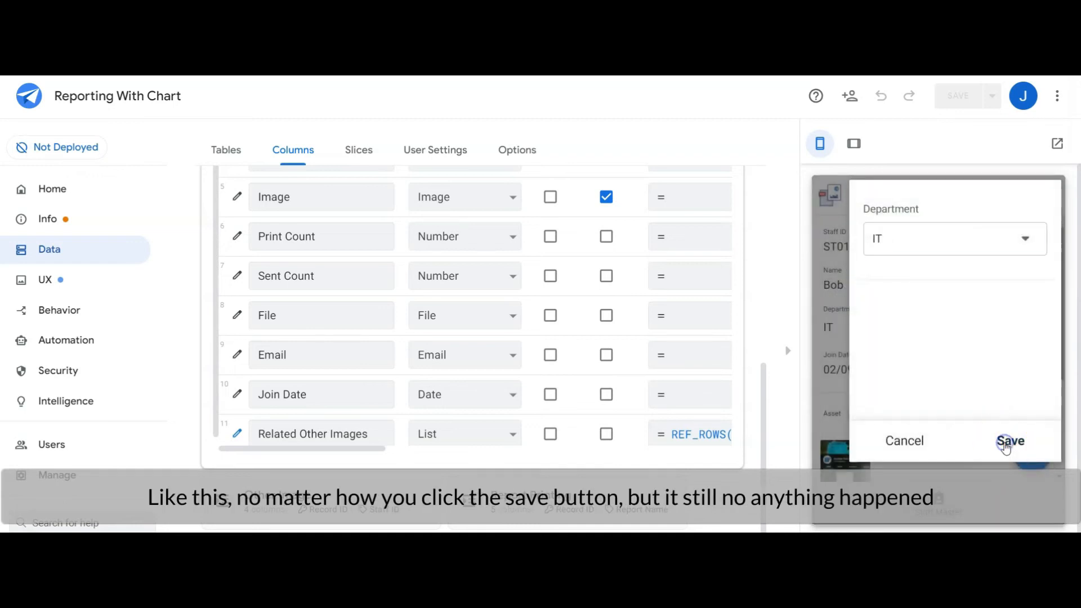
left_click(1010, 441)
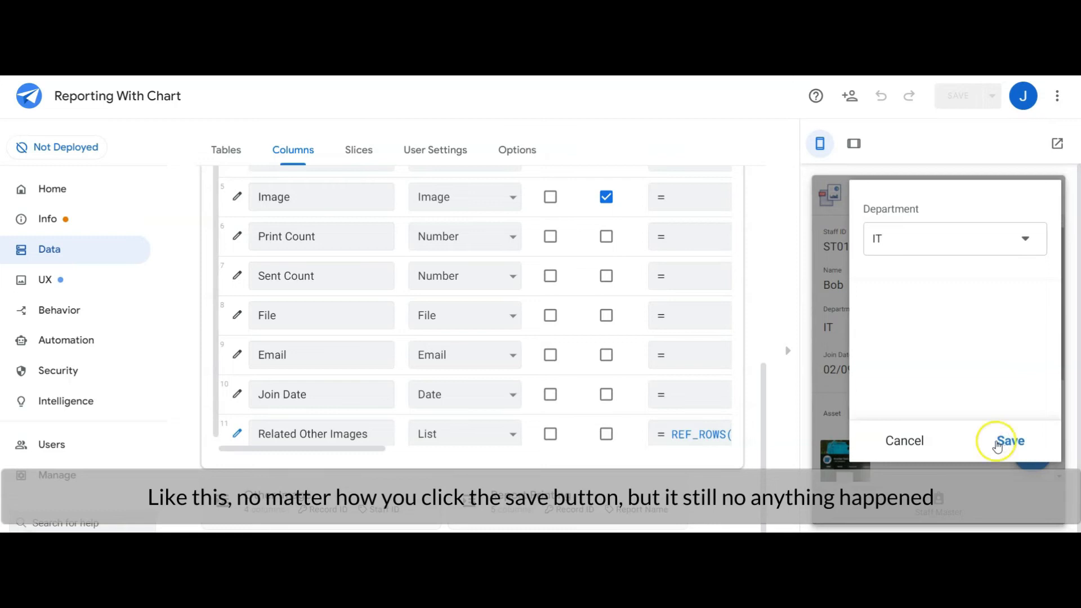
left_click(1011, 440)
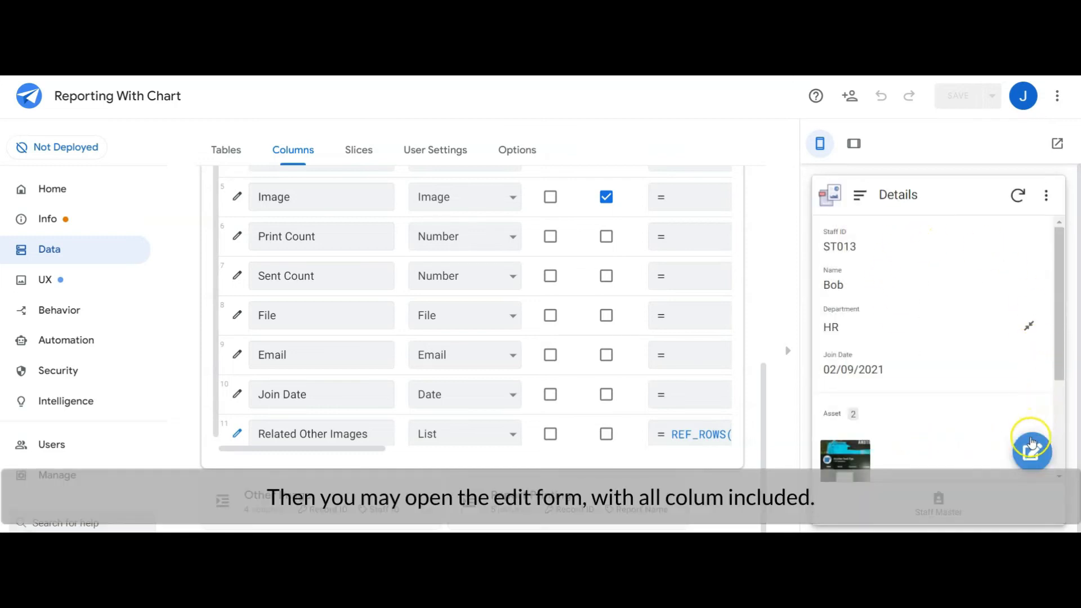
left_click(1030, 451)
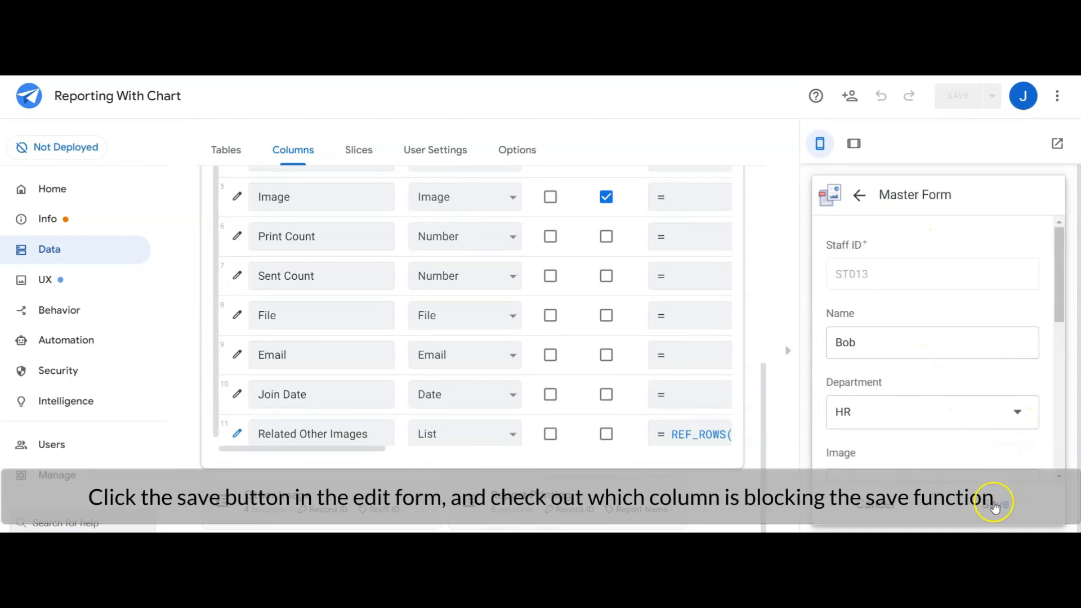
Save the Master Form to reveal the required Print Count error and edit that column's settings.
left_click(998, 504)
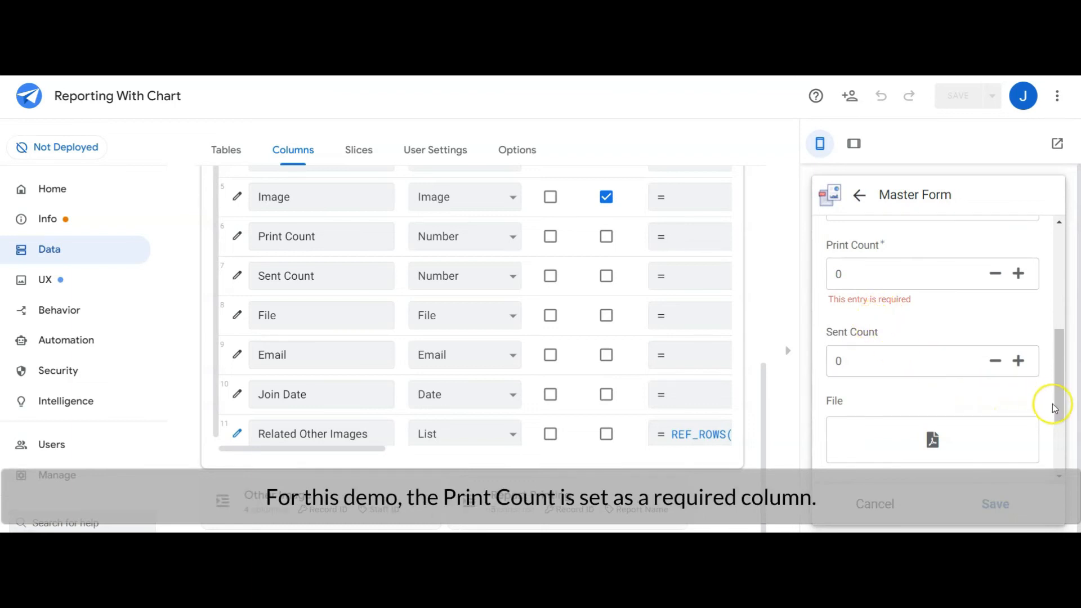
mouse_move(883, 302)
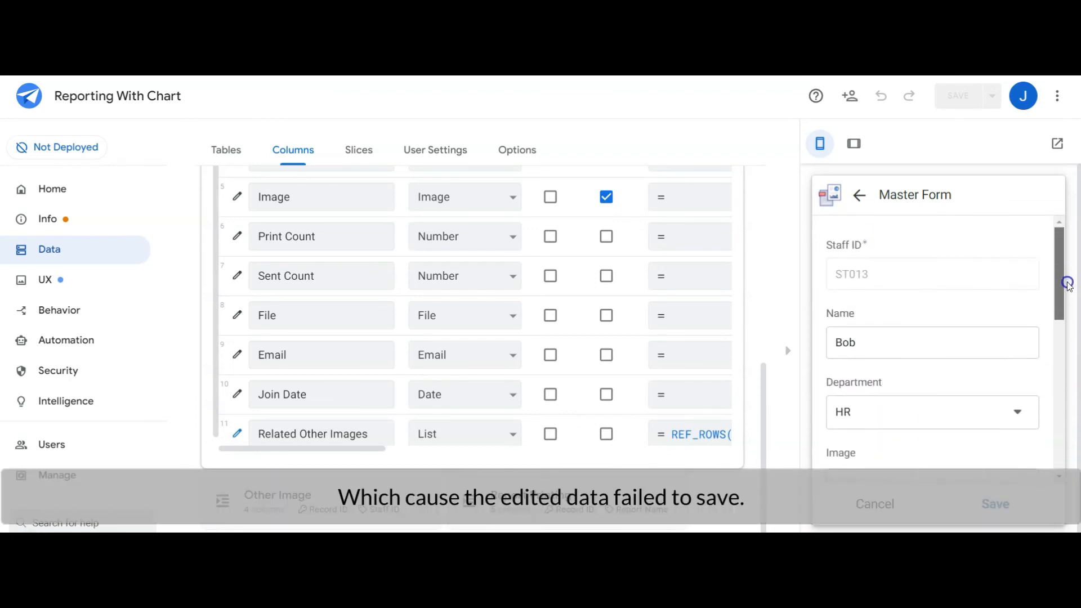
scroll("down", 3)
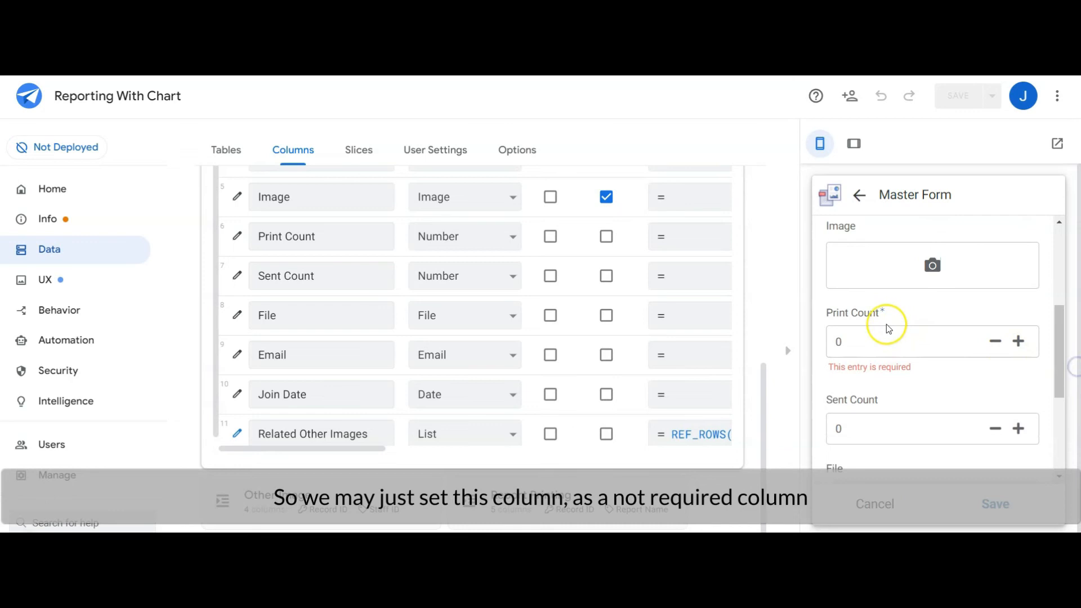
mouse_move(286, 160)
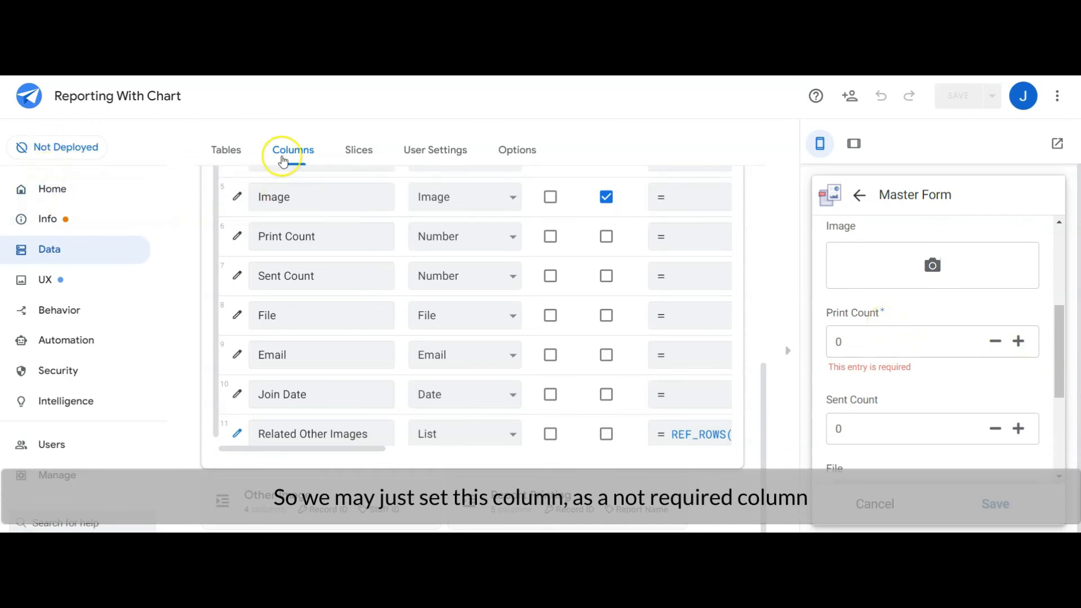
left_click(237, 237)
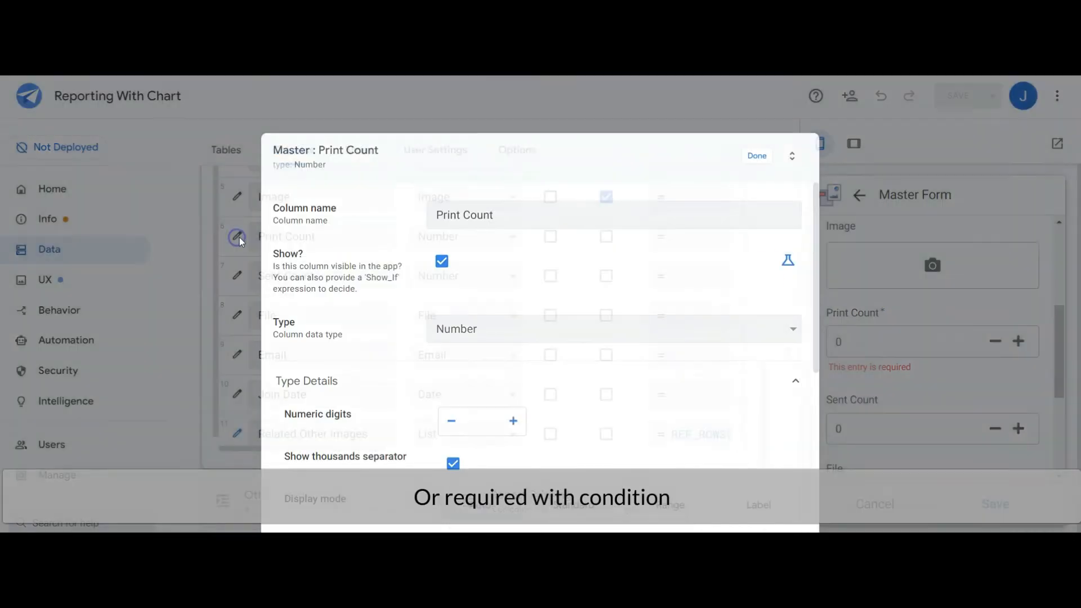
scroll("down", 3)
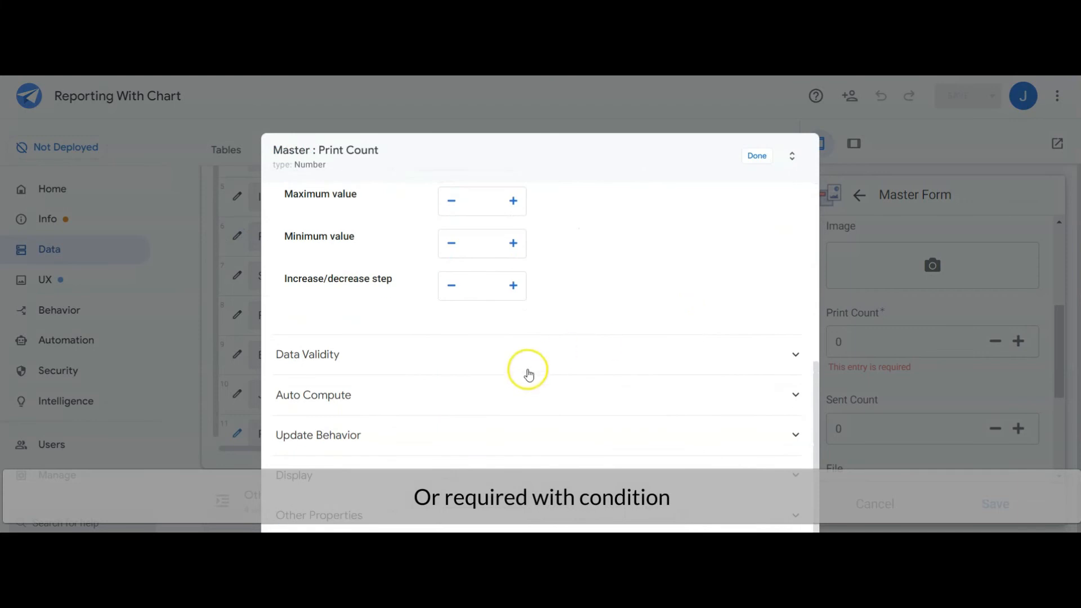
Make Print Count not required, save the app, and change Bob's department to IT successfully.
left_click(991, 96)
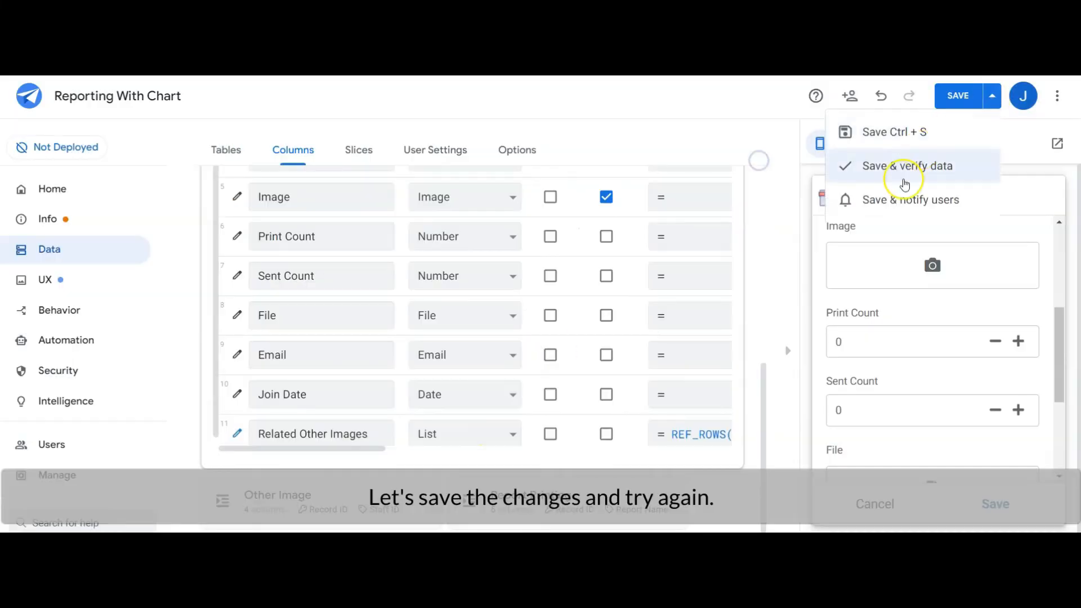
left_click(912, 166)
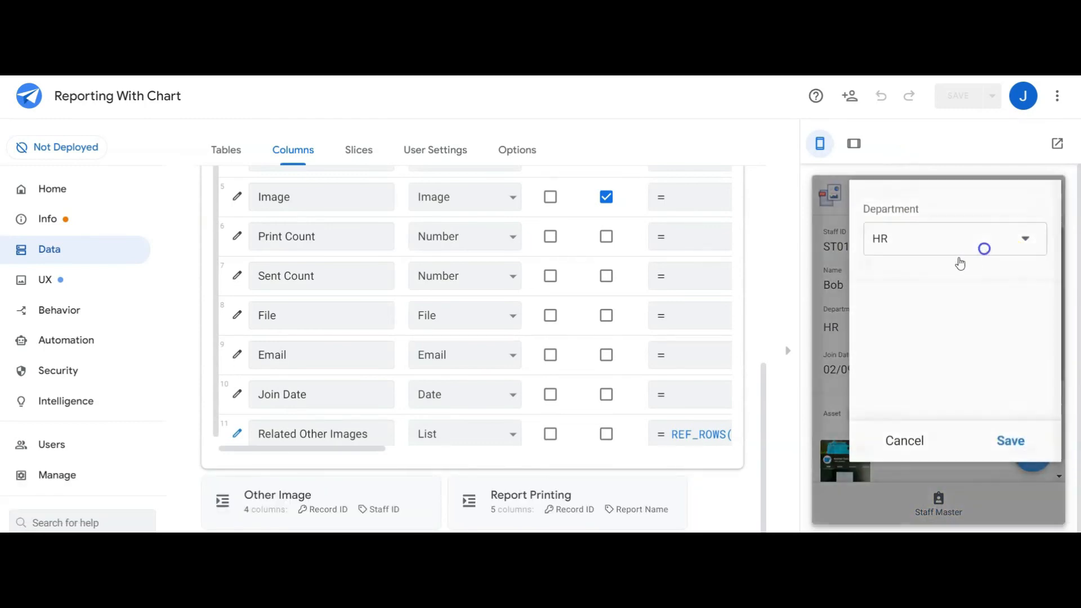
left_click(1010, 442)
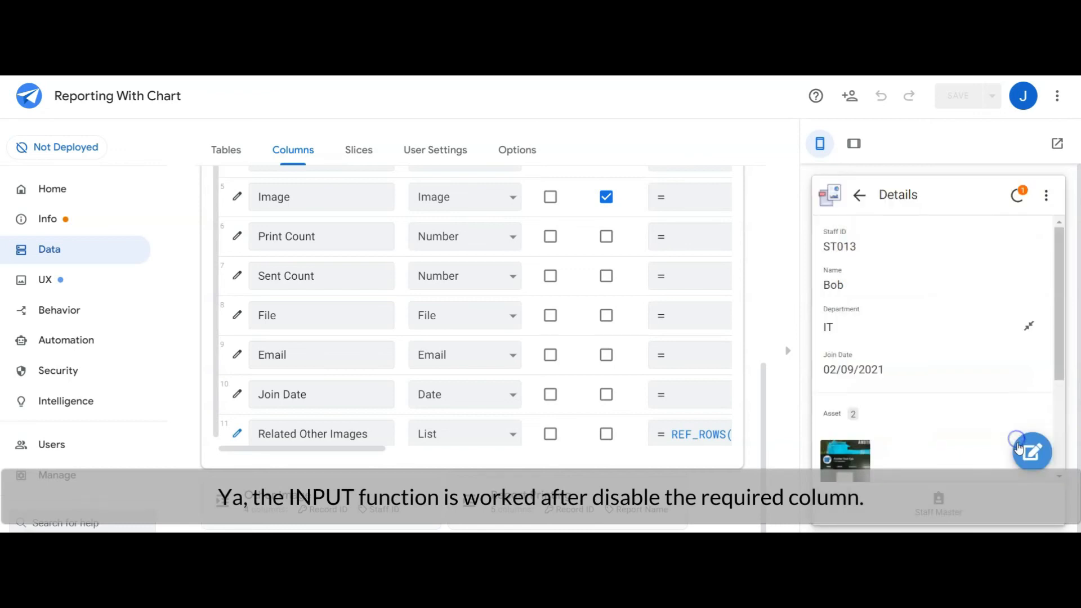
mouse_move(1010, 366)
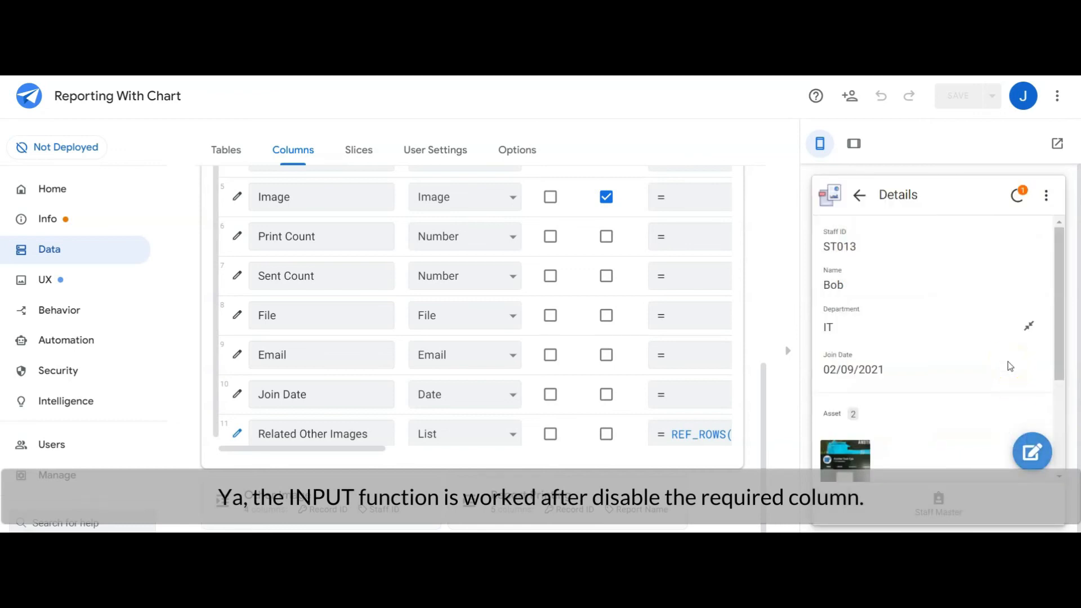